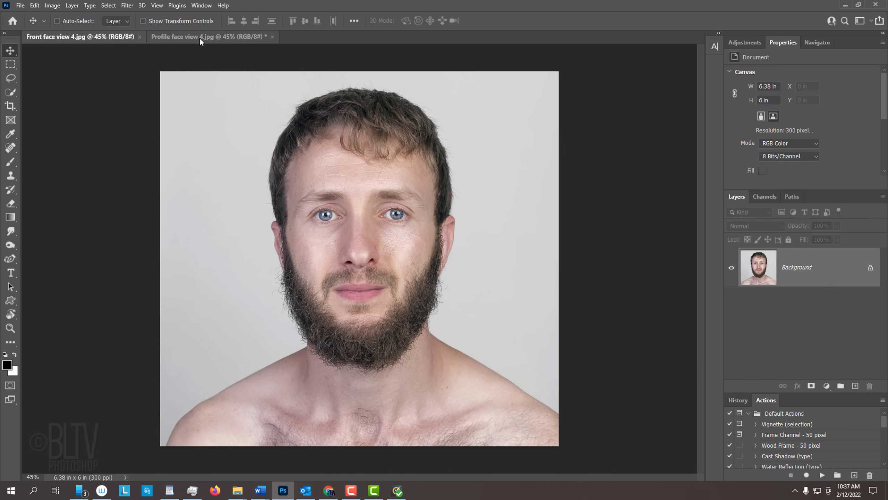
Make the 'Profile face view 4.jpg' document the active one.
left_click(184, 37)
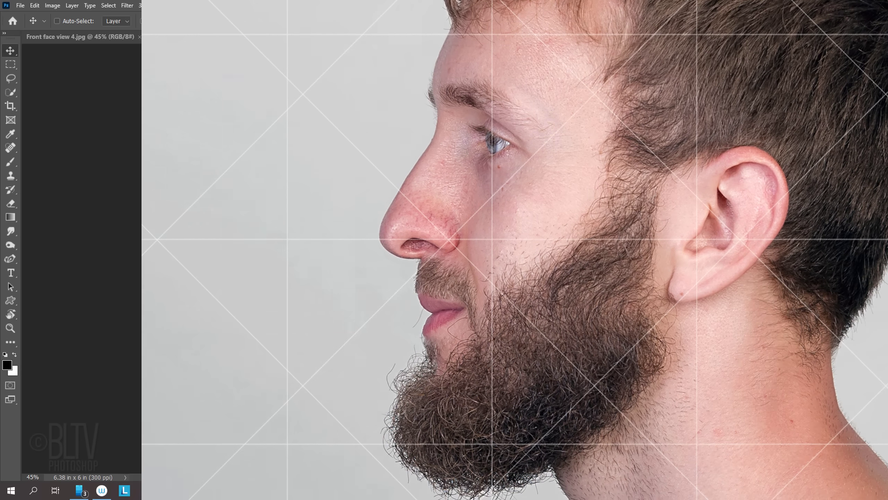
left_click(195, 36)
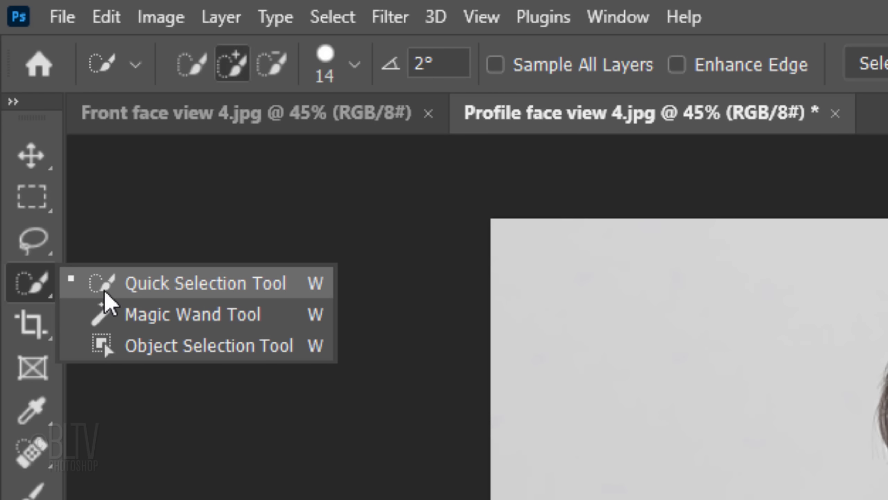
mouse_move(181, 306)
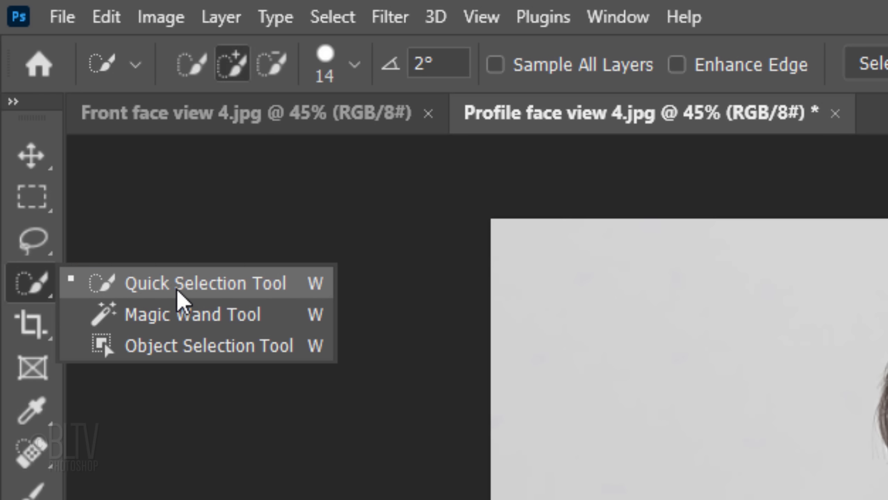
Auto-select the profile man with the Quick Selection Tool's Select Subject.
left_click(204, 283)
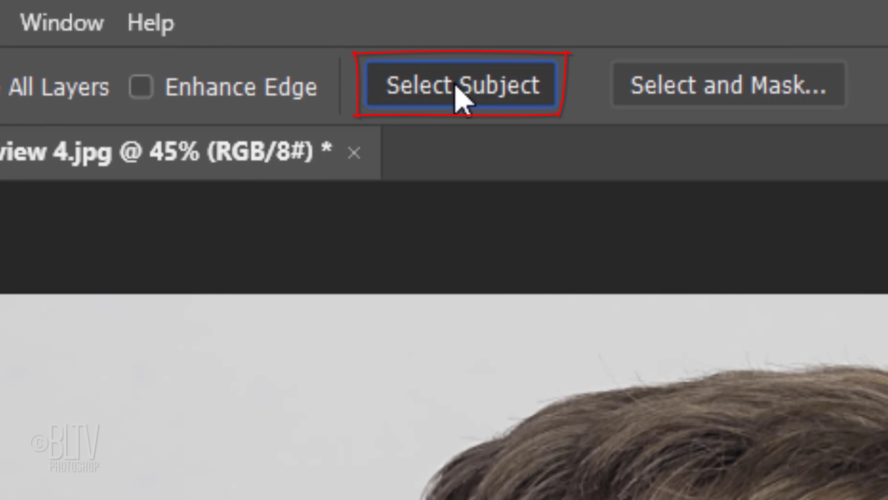
left_click(303, 16)
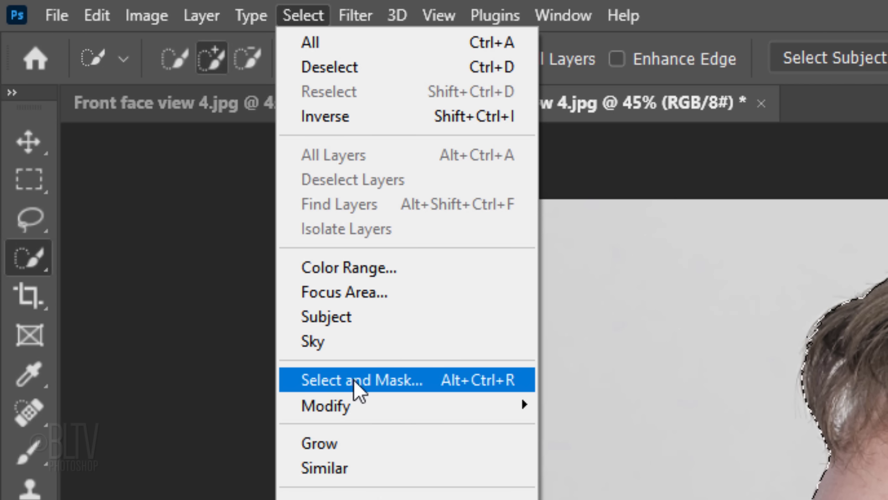
Open the Refine Edge dialog with Smart Radius enabled and an enlarged refinement brush.
key("shift")
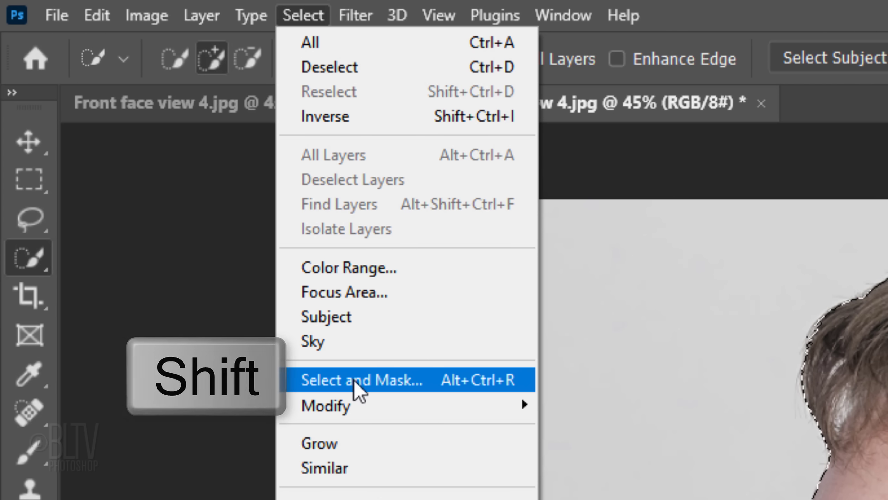
left_click(361, 379)
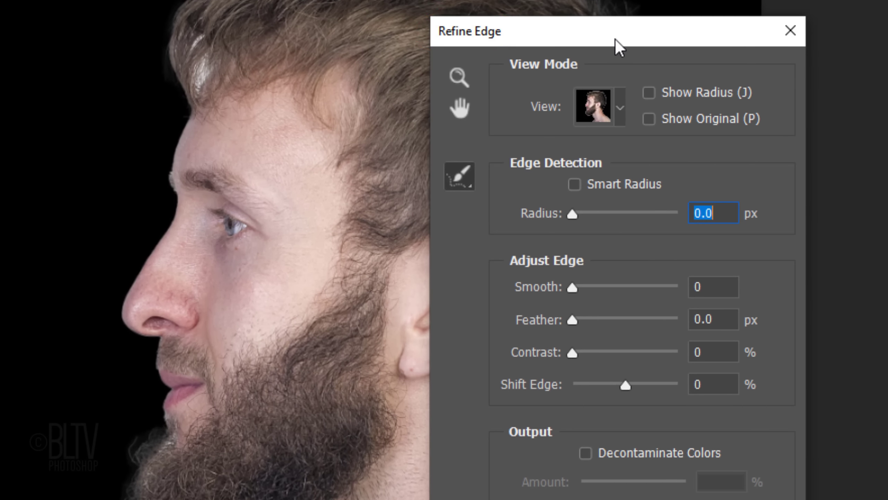
left_click(574, 184)
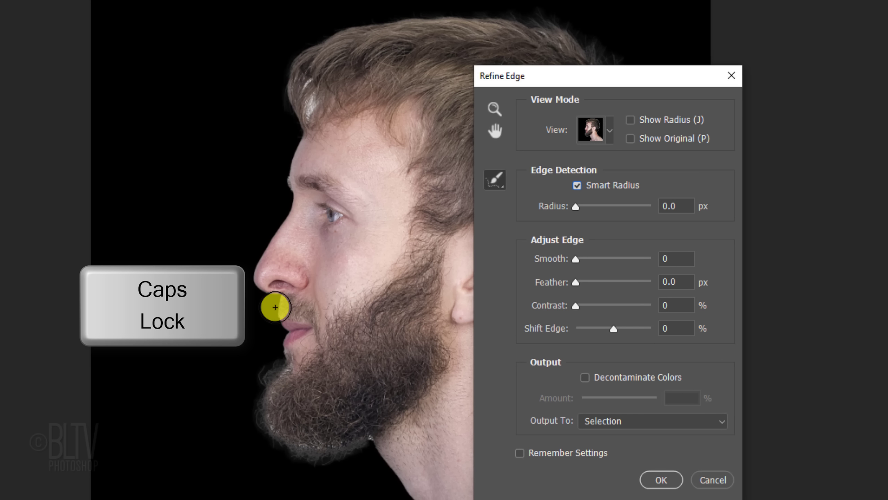
key("]")
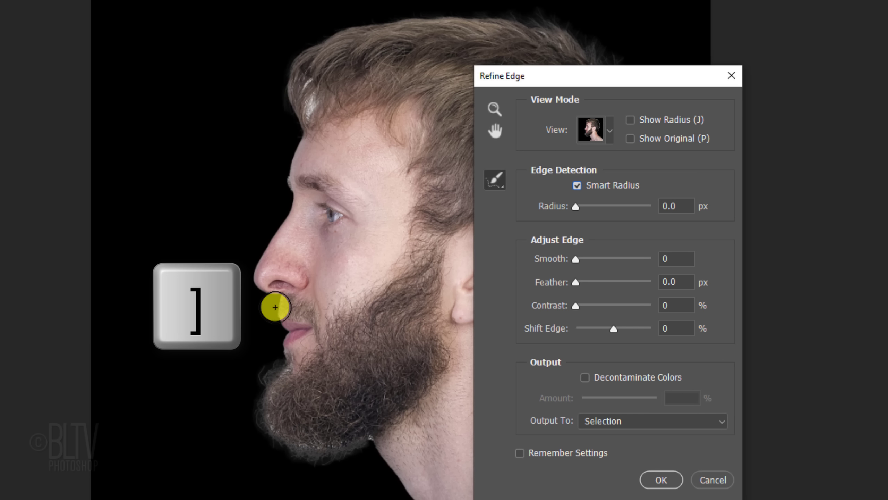
key("[")
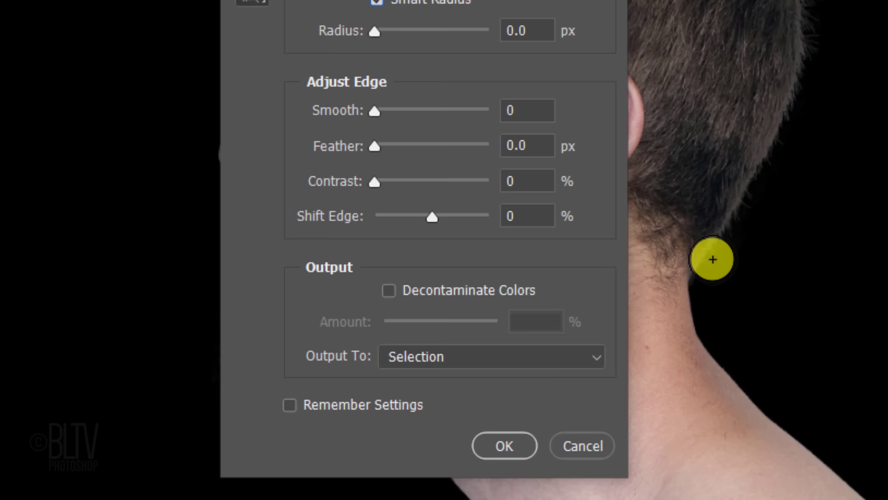
Refine the neck hair edge, decontaminate colours at 100%, and output to New Layer with Layer Mask.
left_click(389, 290)
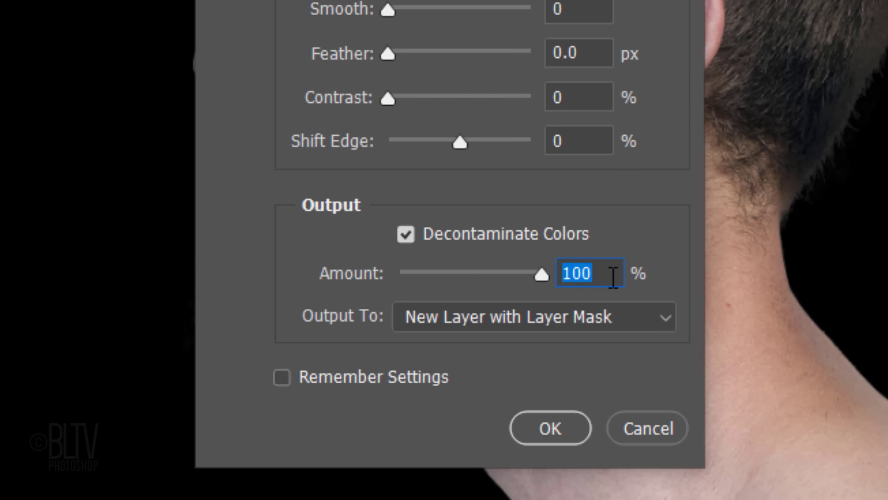
left_click(533, 316)
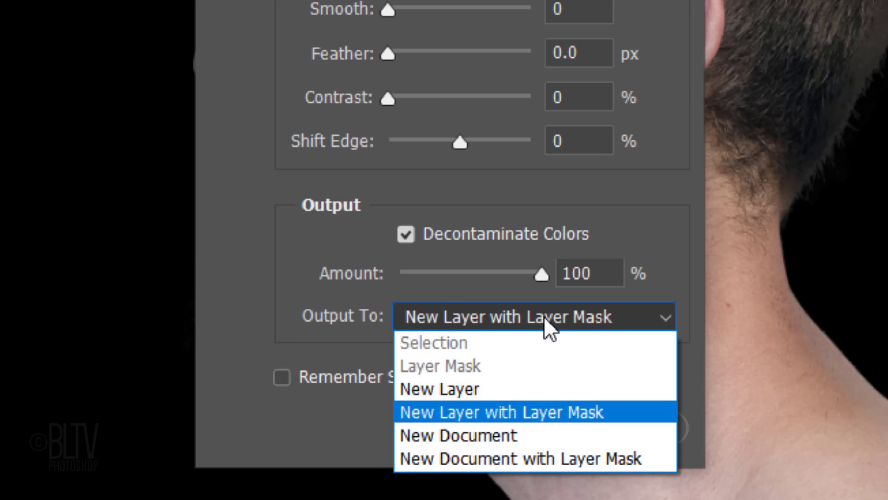
left_click(501, 412)
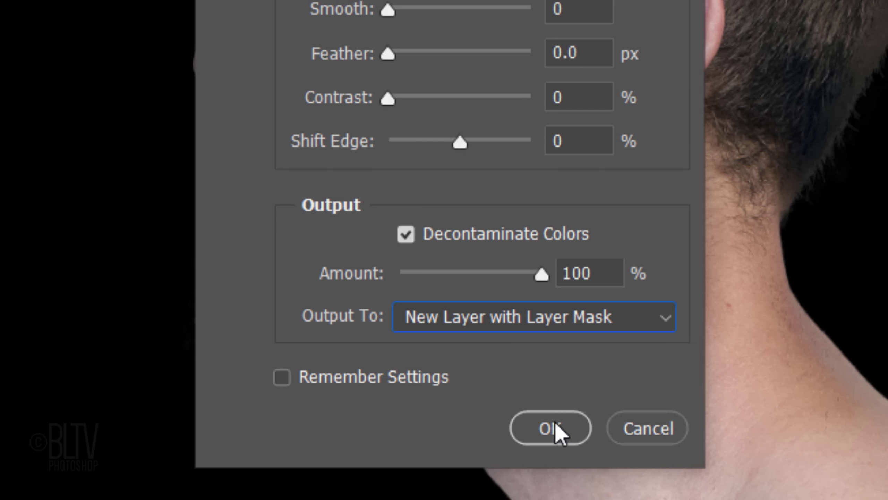
left_click(549, 427)
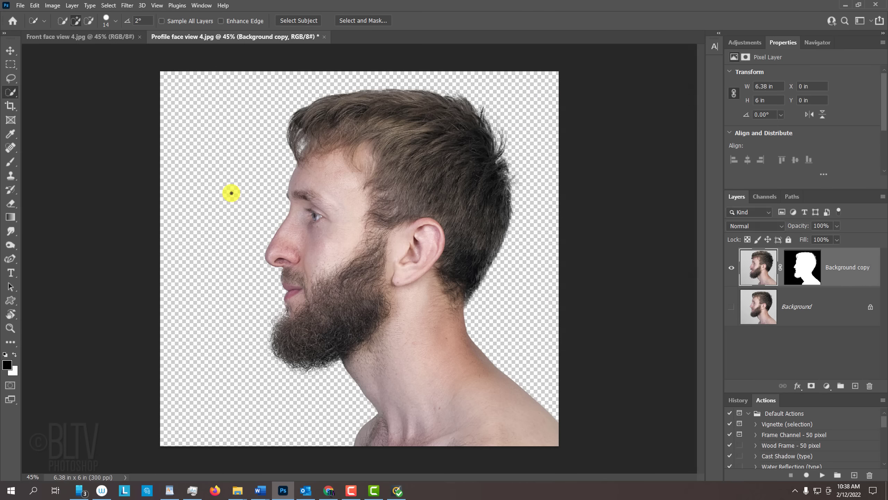
Select the front-facing man with Select Subject and open Refine Edge.
left_click(80, 36)
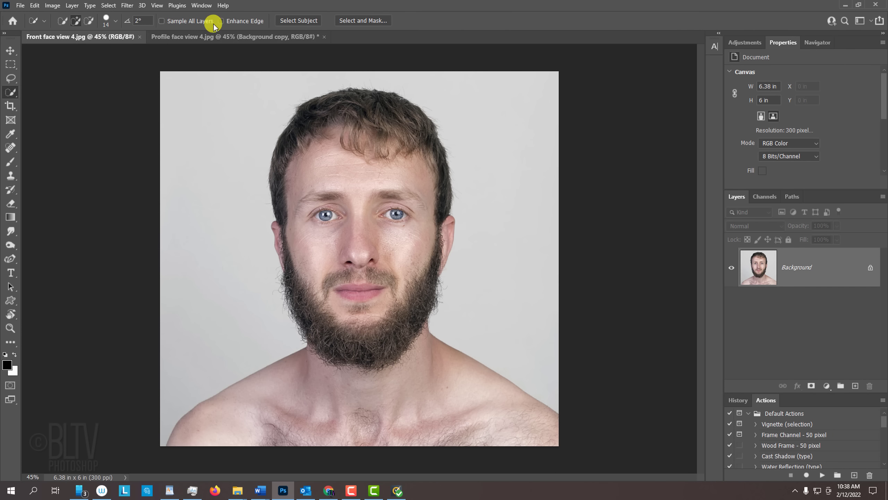
left_click(298, 20)
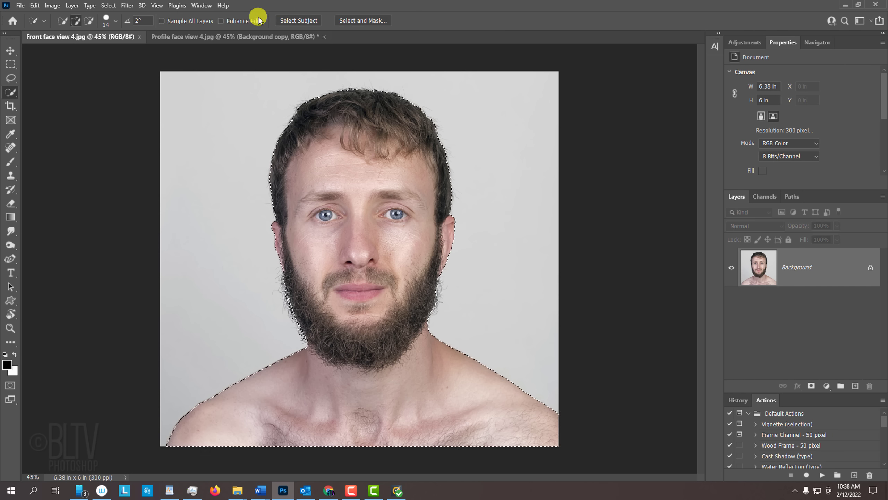
left_click(107, 5)
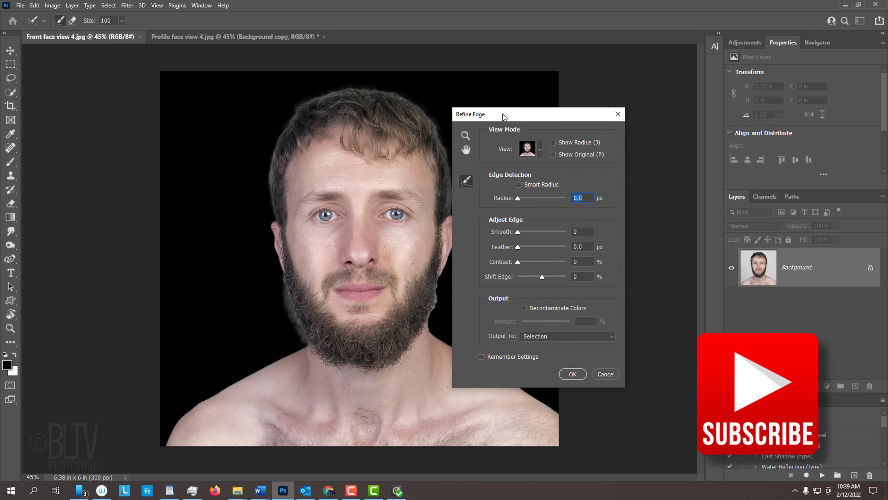
Enable Smart Radius and Decontaminate Colors, then output the cut-out to a new layer.
left_click(518, 185)
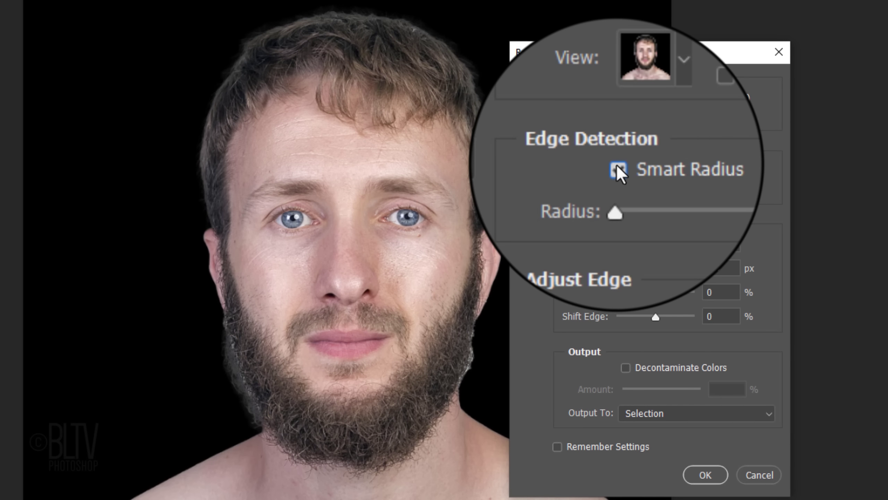
left_click(617, 167)
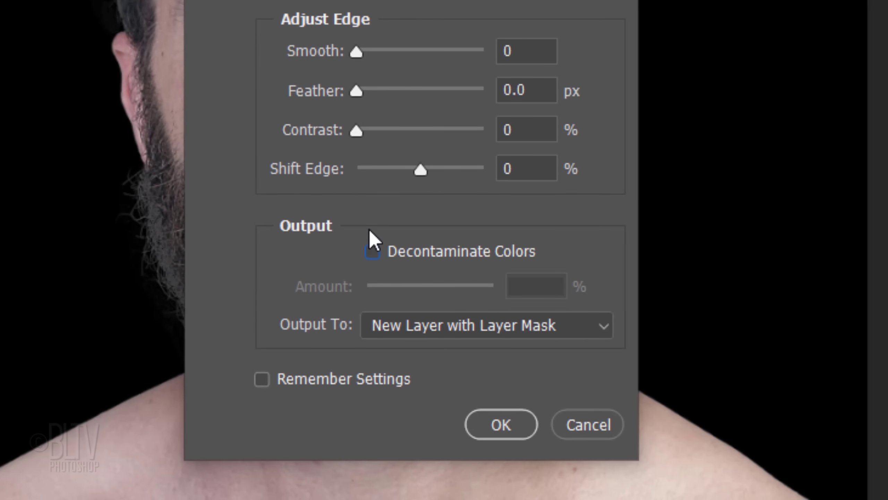
left_click(372, 252)
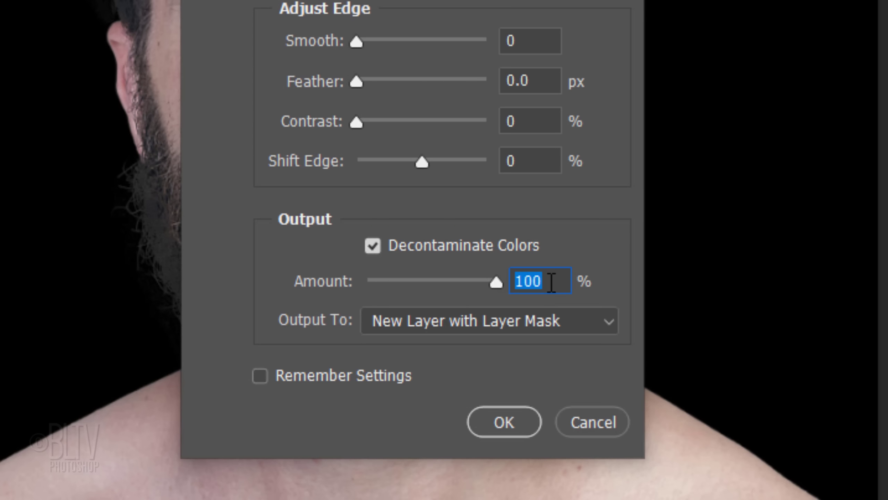
left_click(488, 320)
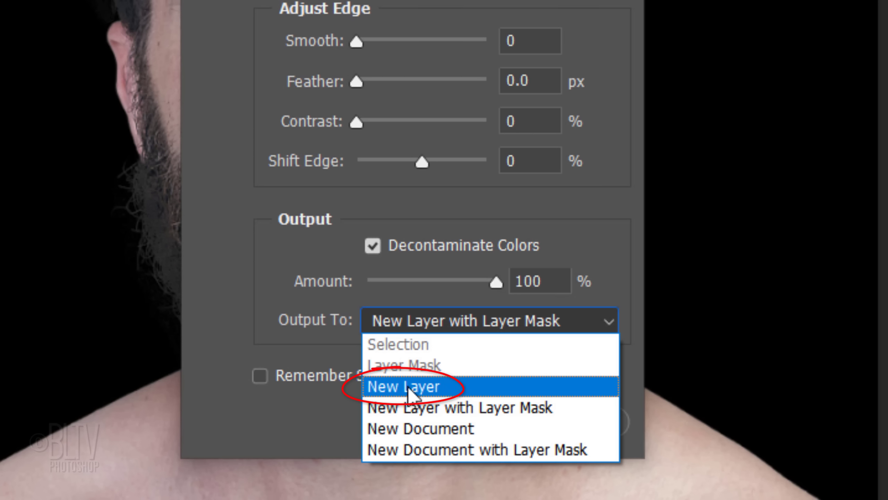
left_click(404, 386)
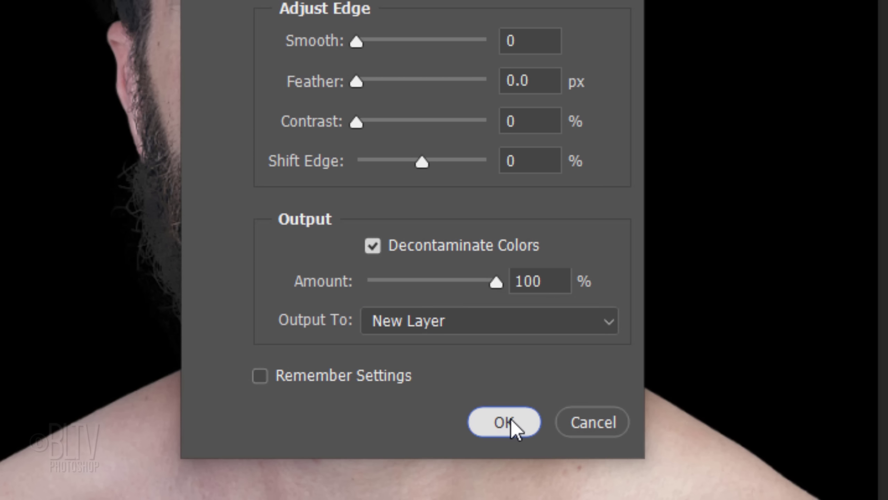
left_click(504, 422)
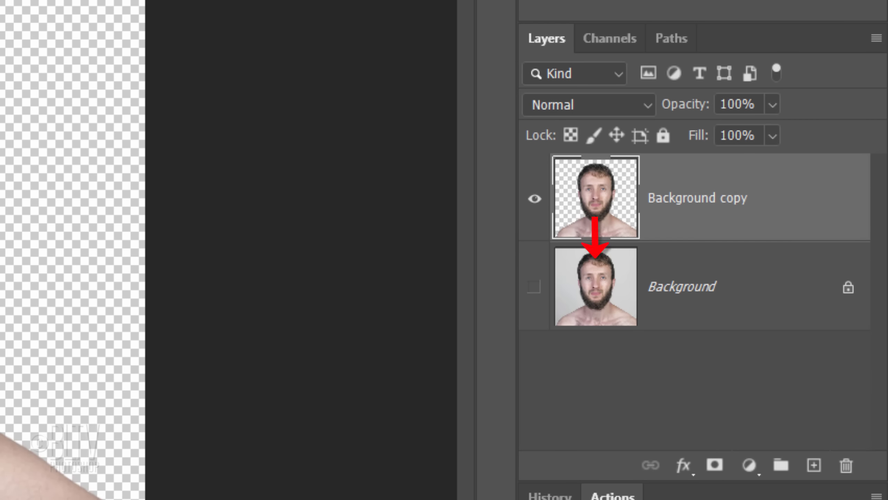
Reset to default colours and add a white-filled layer beneath the front-view cut-out.
left_click(813, 467)
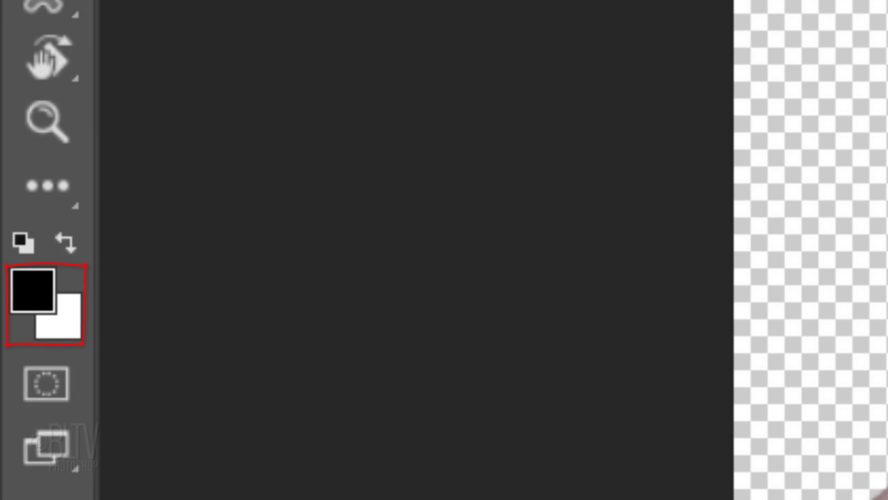
left_click(815, 465)
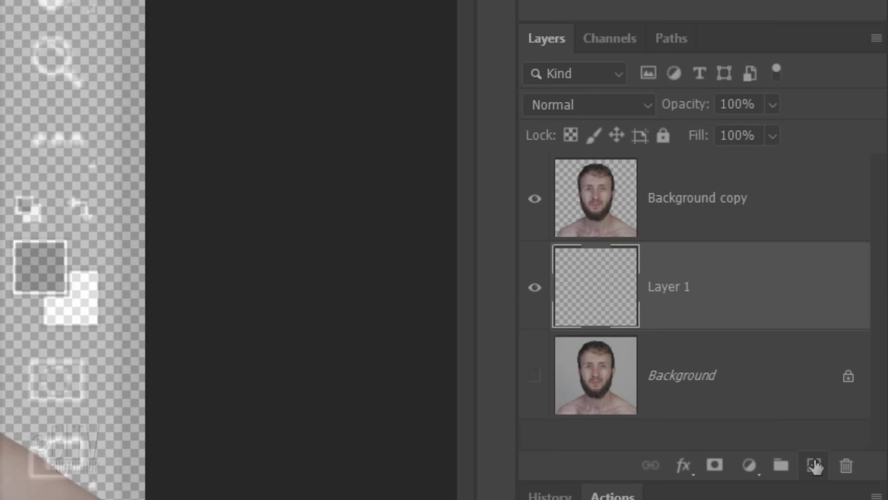
key("ctrl+delete")
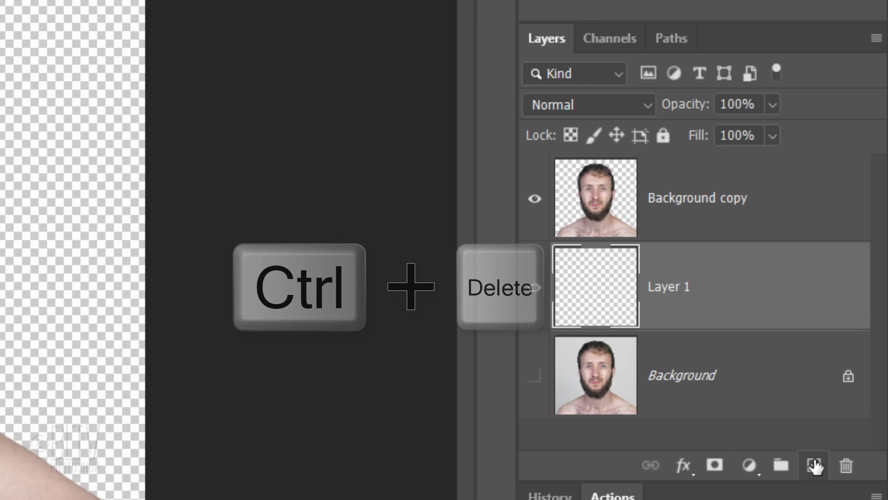
key("ctrl+Delete")
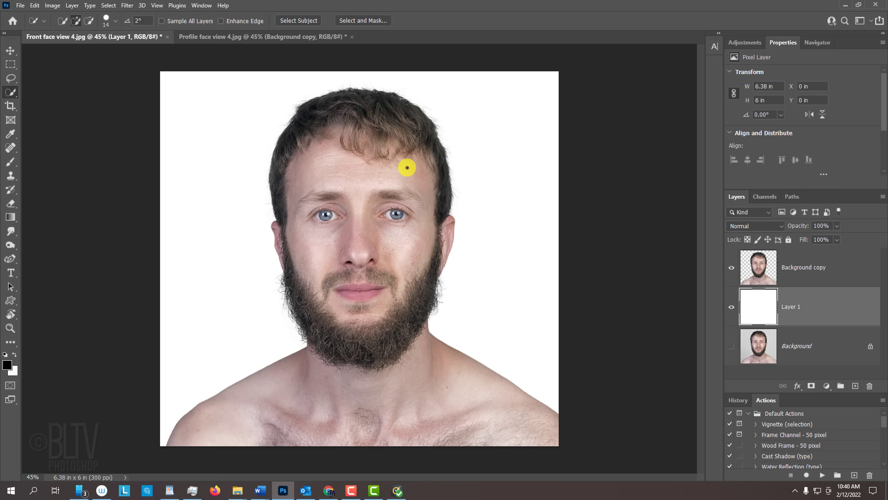
Drag the masked profile cut-out into the front-view document and select the front face layer.
left_click(259, 36)
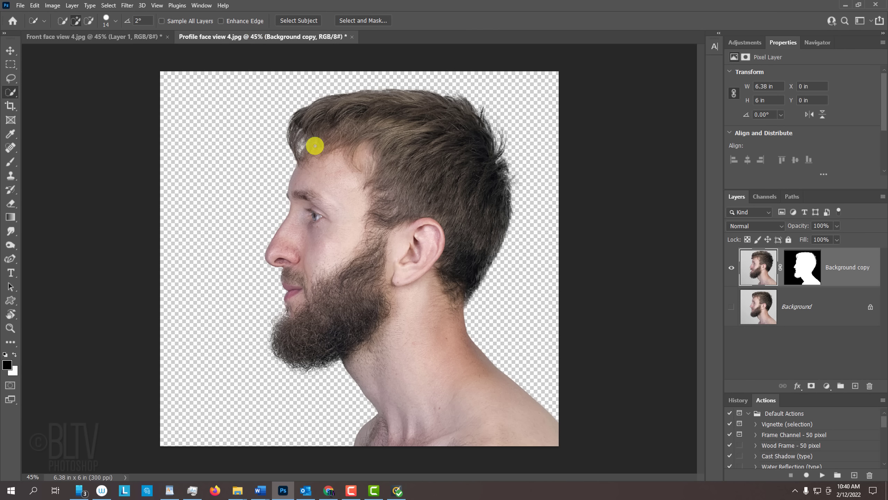
key("v")
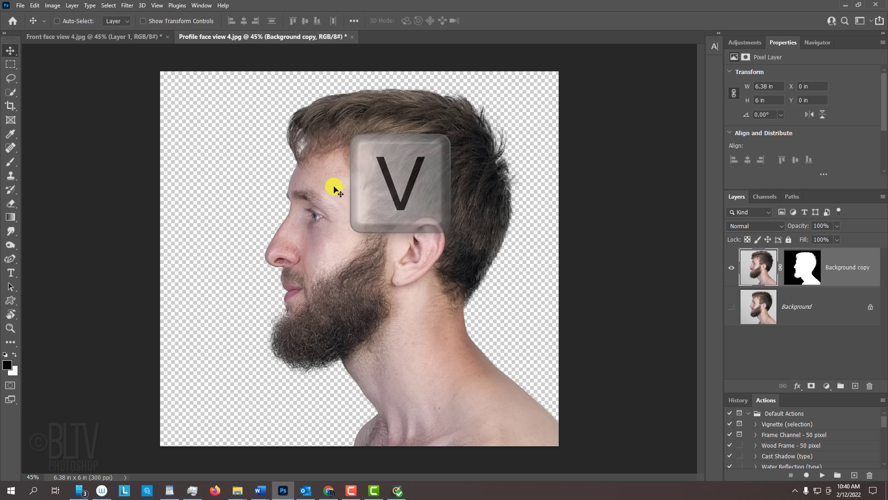
left_click(85, 36)
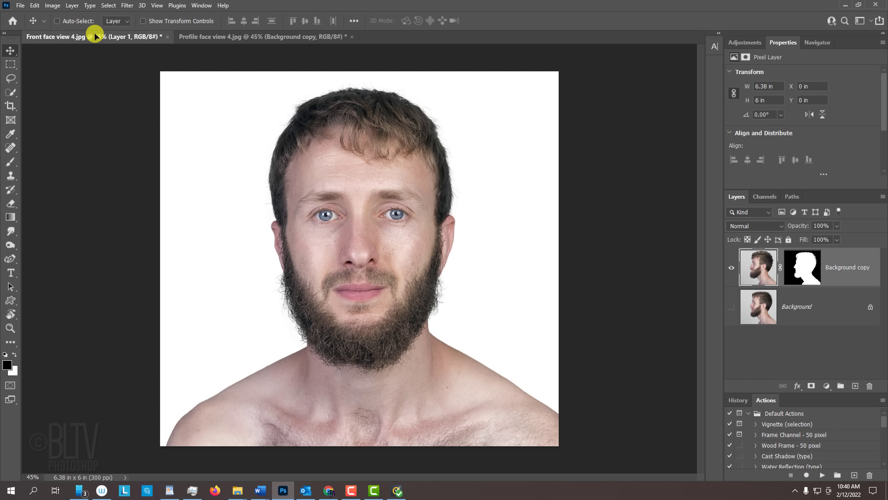
key("shift")
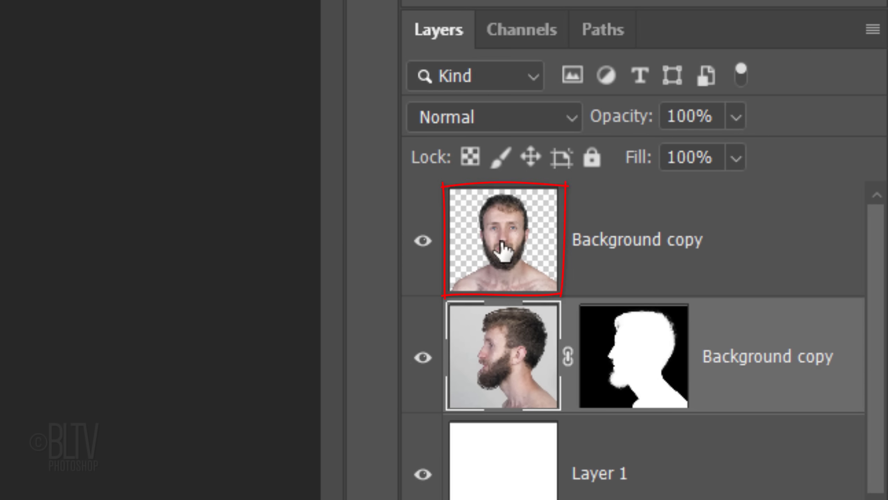
left_click(502, 238)
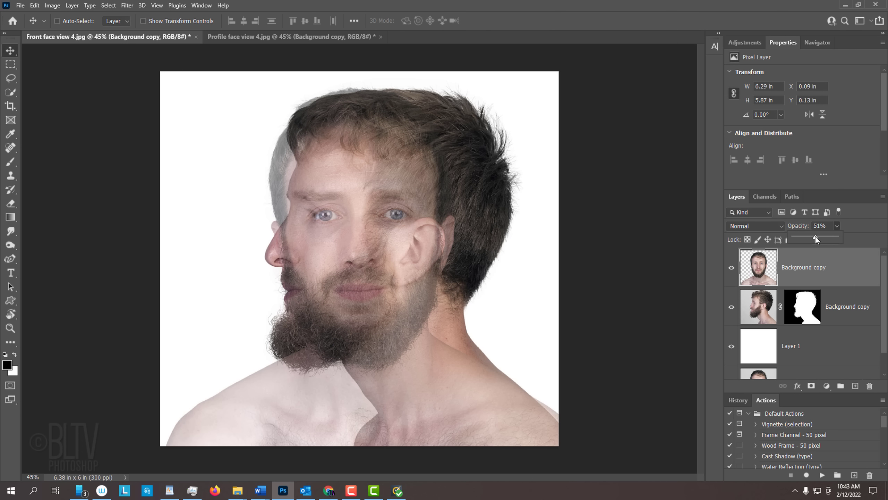
Scale the ~51% opacity front face to about 98% and shift it left to align the eyes.
key("ctrl+t")
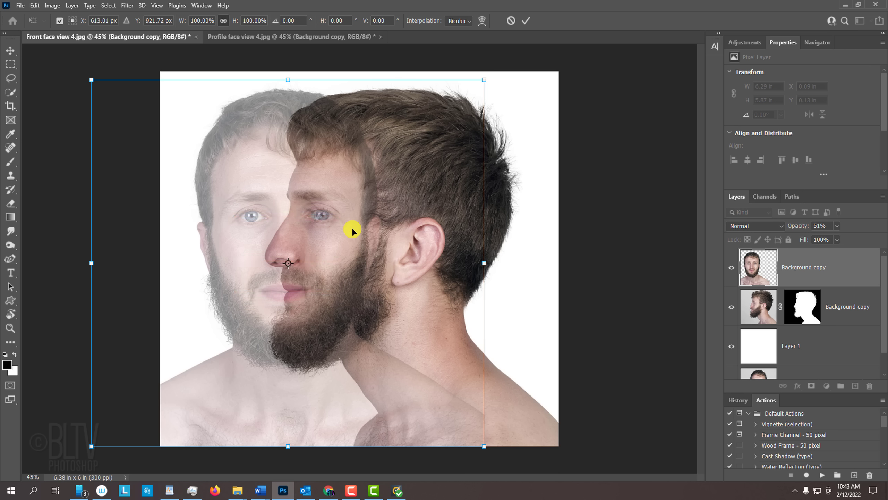
mouse_move(485, 79)
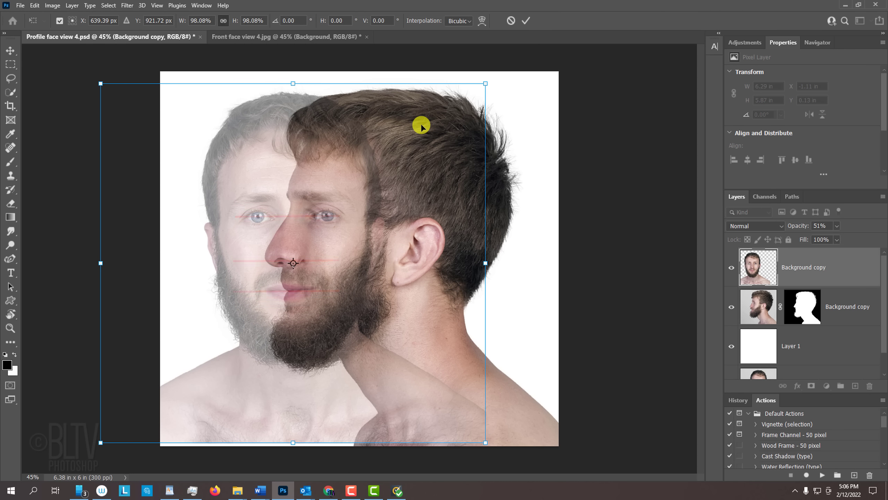
left_click(525, 21)
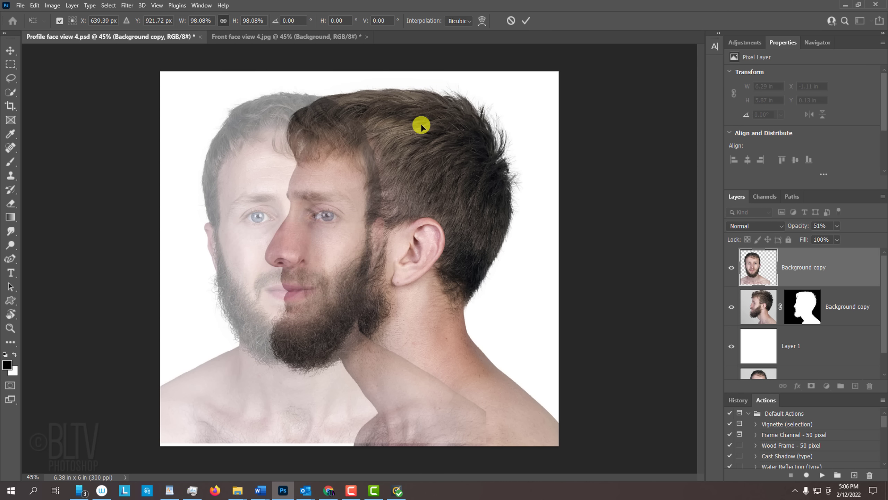
Set the front face to 100% opacity, hide the profile layer, and move the silhouette mask onto it.
triple_click(819, 226)
type("100")
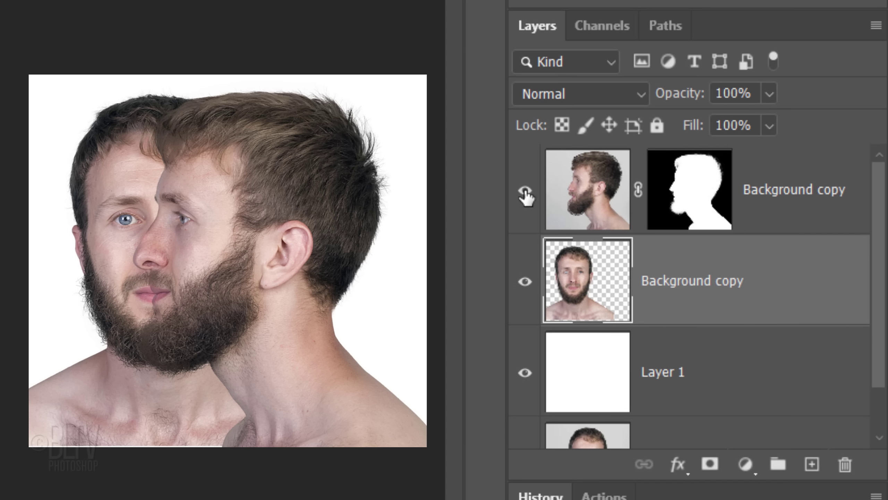
left_click(525, 189)
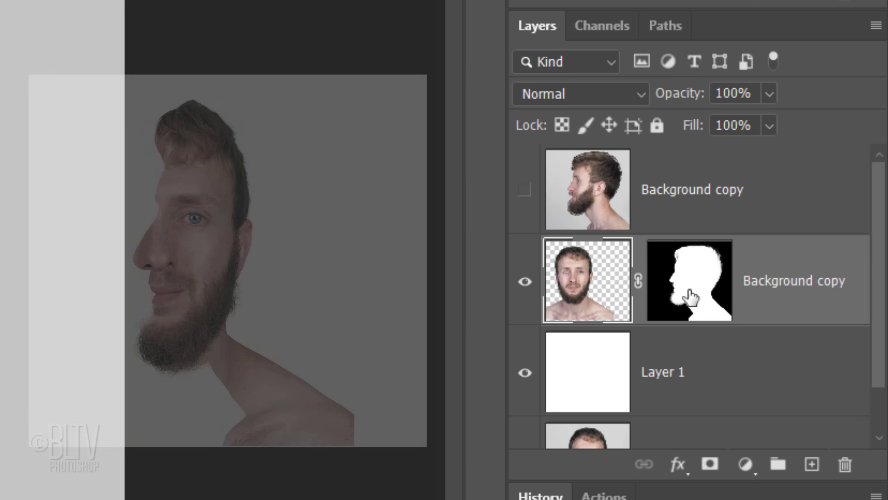
left_click(638, 281)
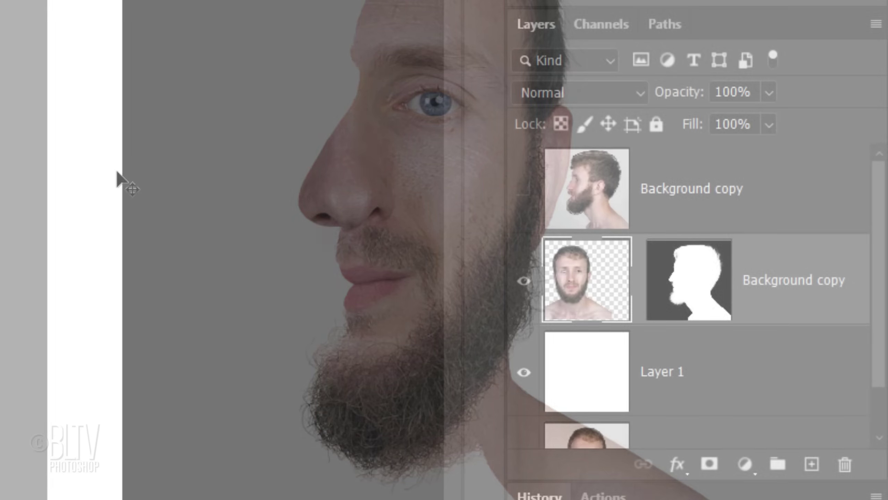
Show the profile layer again and give it a black mask hiding everything.
left_click(523, 189)
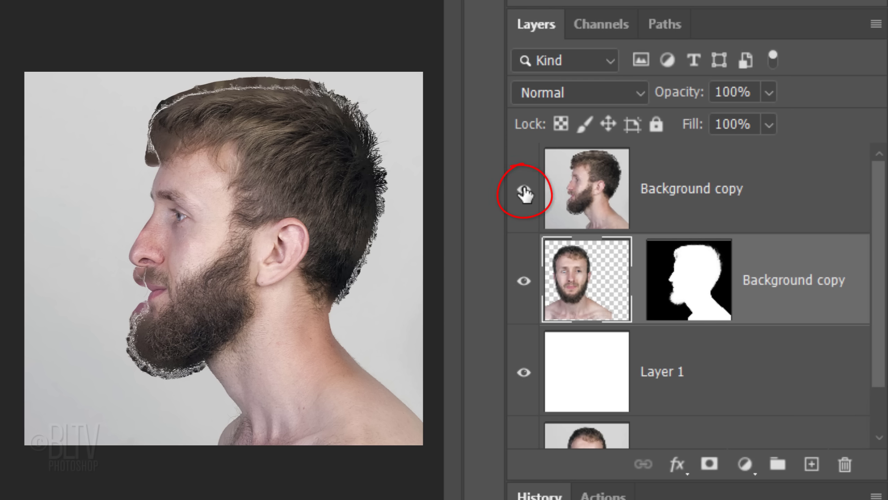
left_click(523, 189)
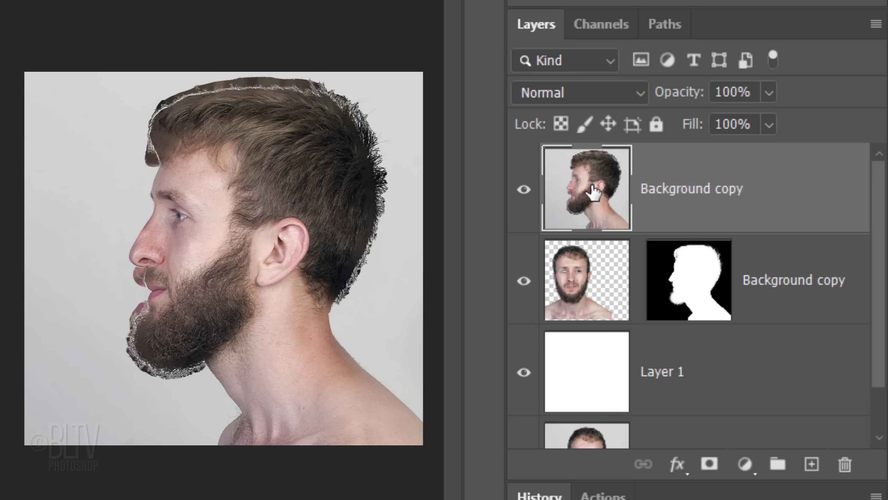
mouse_move(703, 430)
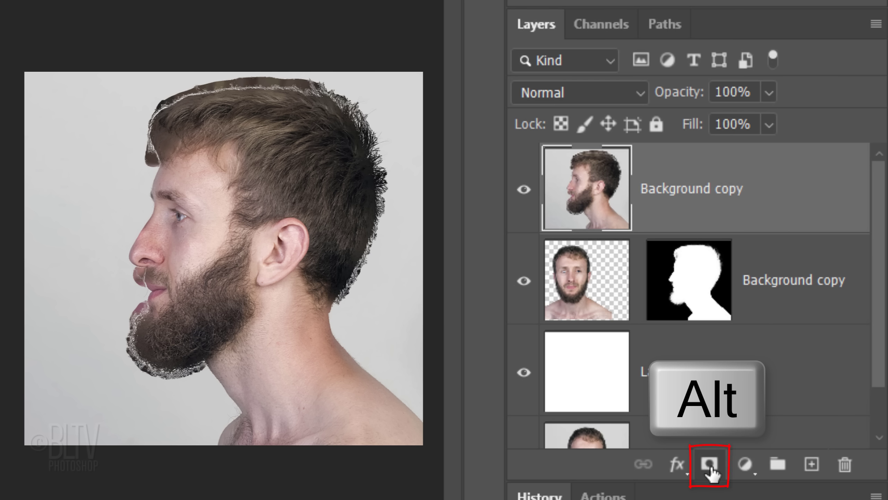
left_click(709, 464)
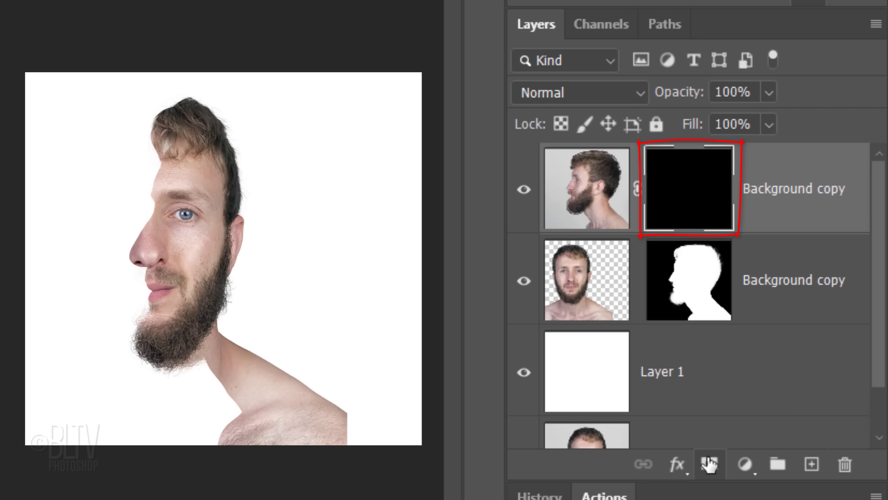
left_click(587, 188)
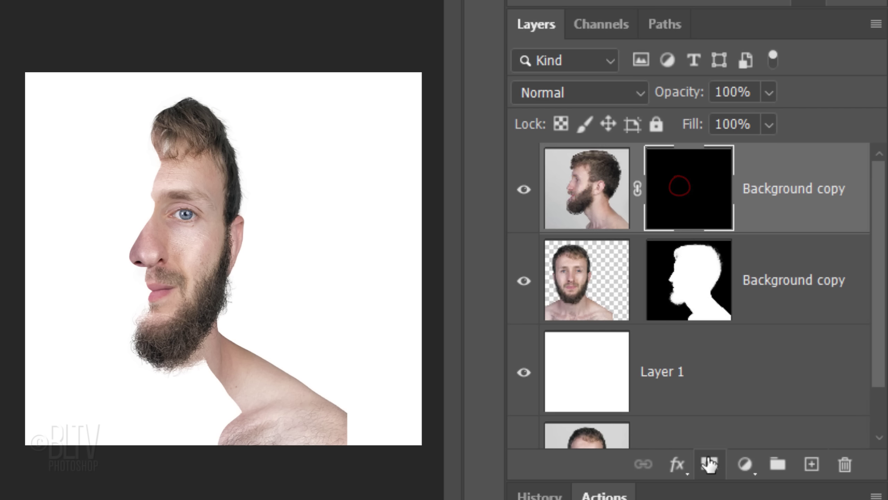
Load the silhouette mask as a selection and hide the marching ants with Ctrl+H.
left_click(690, 280)
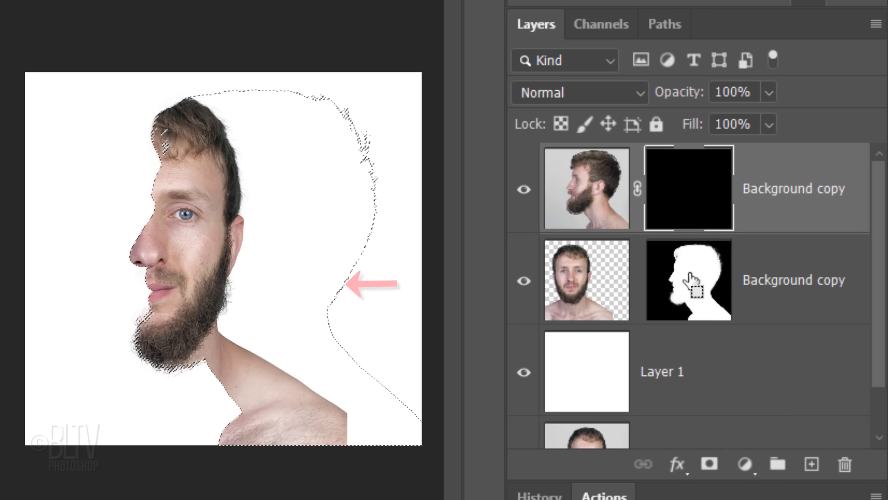
key("Ctrl+h")
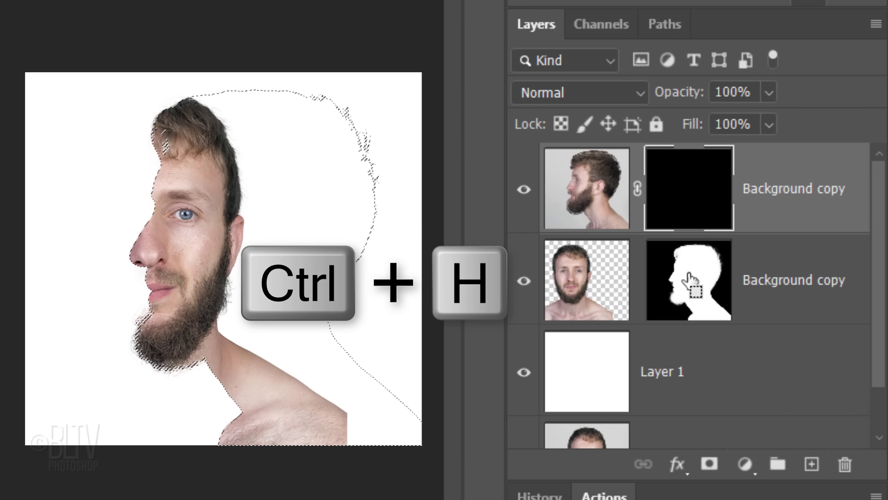
key("ctrl+h")
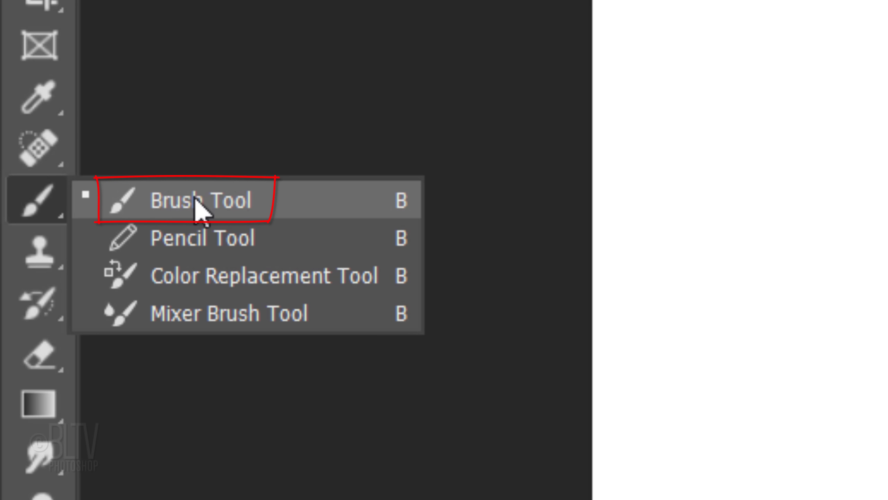
Reveal the profile's nose by painting white on its mask with a 125 px soft round brush.
left_click(200, 201)
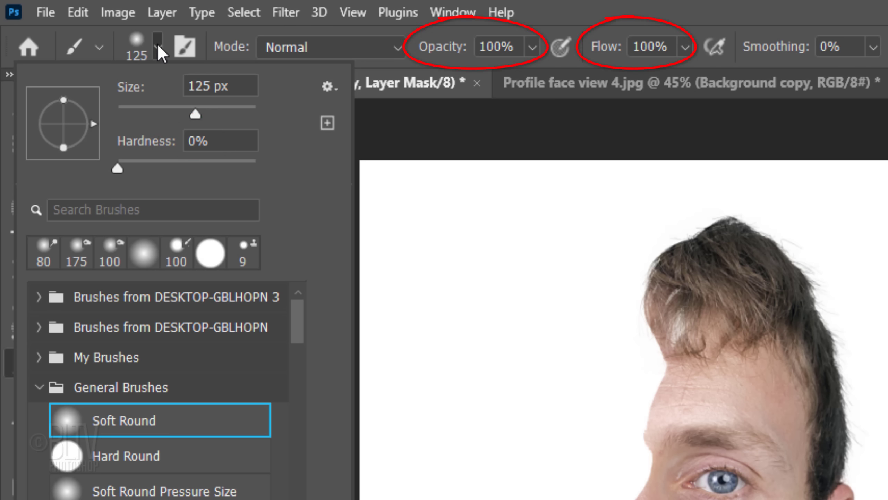
left_click(378, 310)
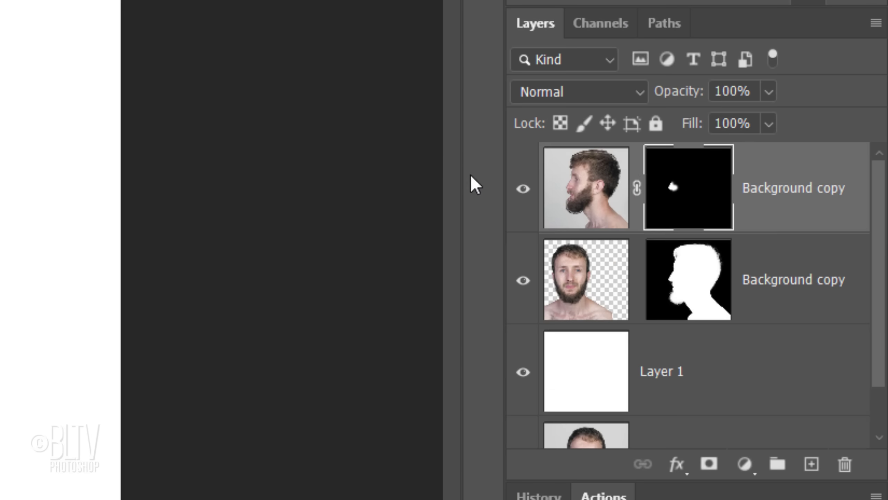
left_click(586, 187)
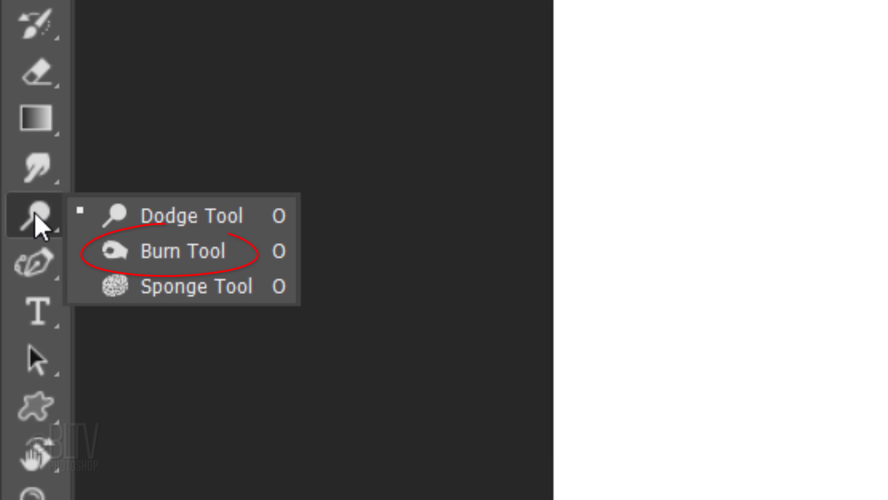
mouse_move(193, 216)
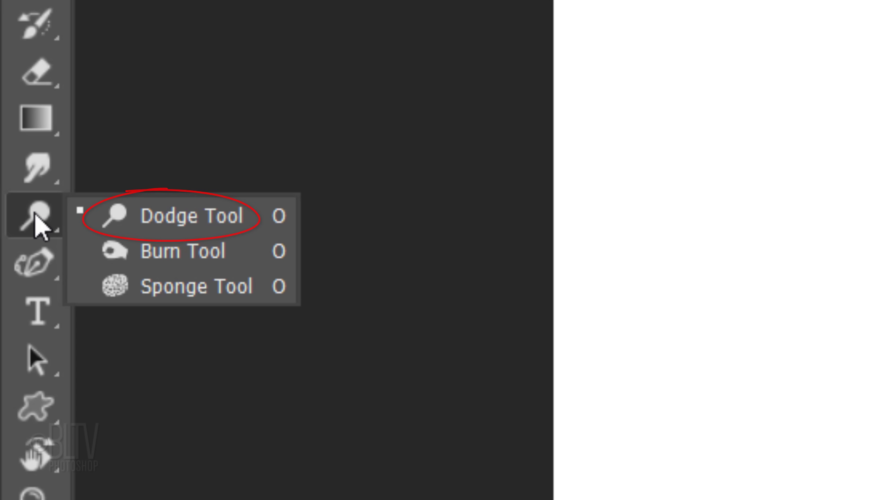
mouse_move(170, 251)
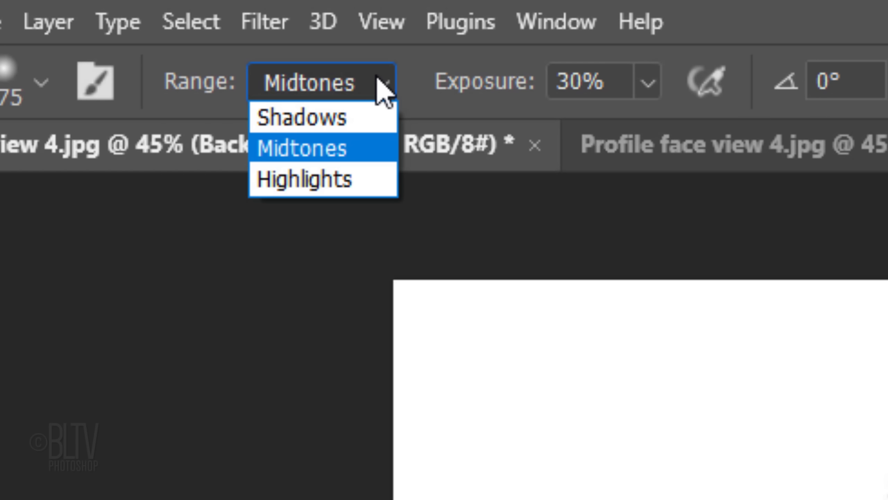
Burn around the nose at 30% exposure, then switch to the Dodge Tool to lighten.
left_click(302, 147)
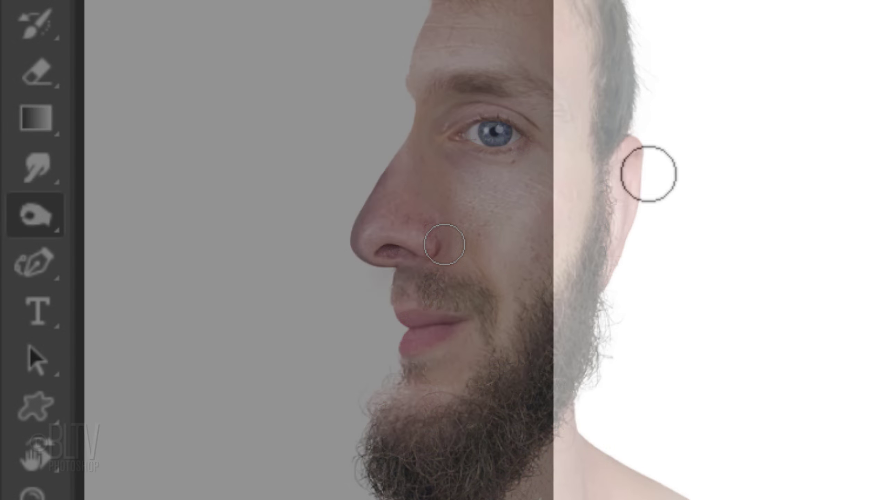
right_click(34, 215)
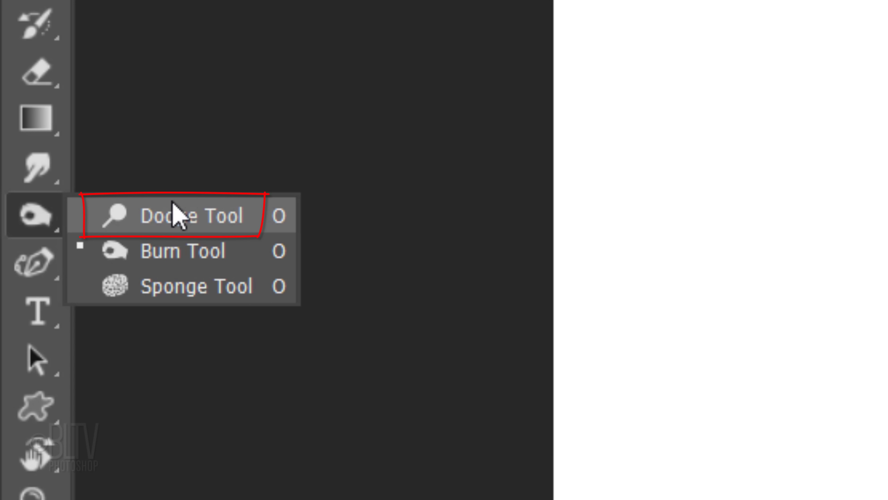
left_click(191, 216)
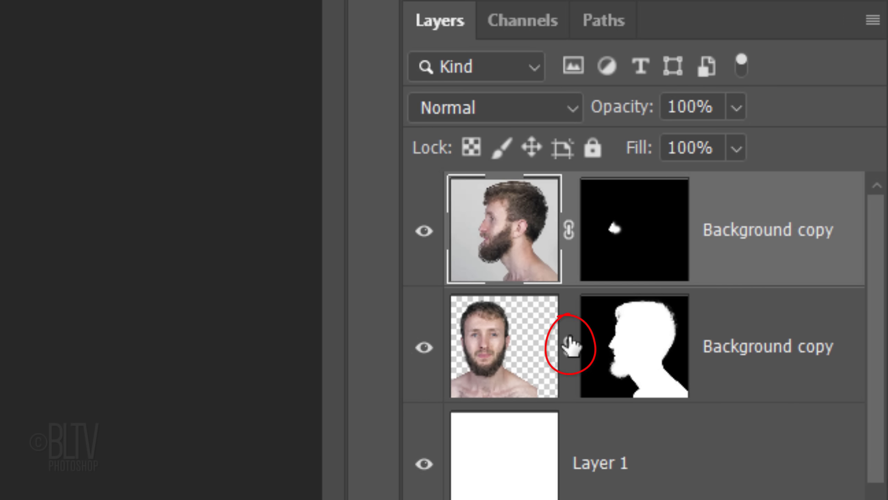
Unlink the front face from its mask and free-transform it with W and H linked.
left_click(503, 345)
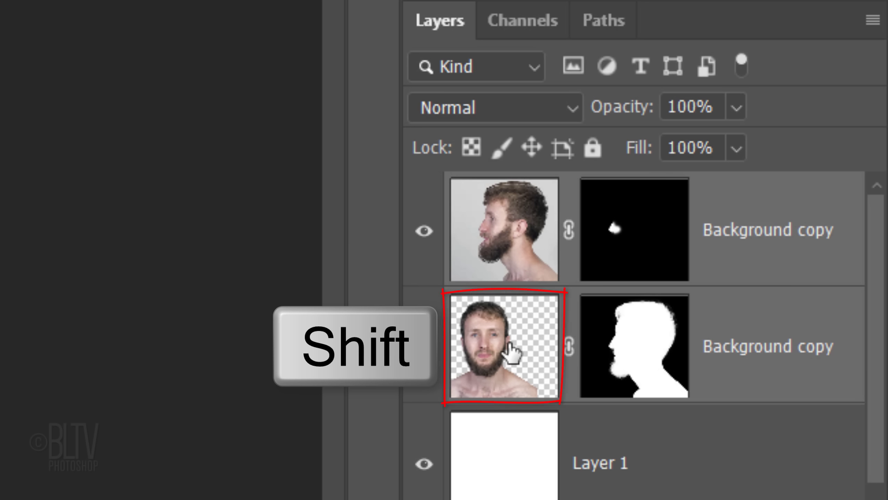
left_click(767, 230)
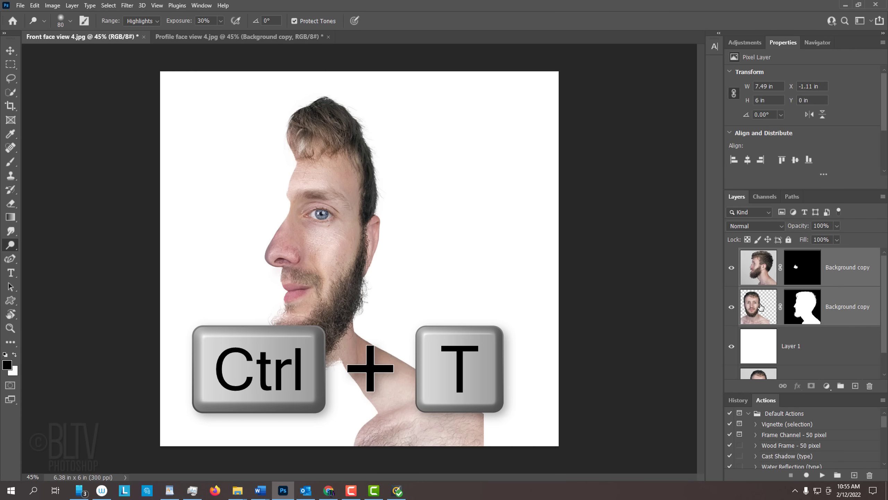
key("ctrl+t")
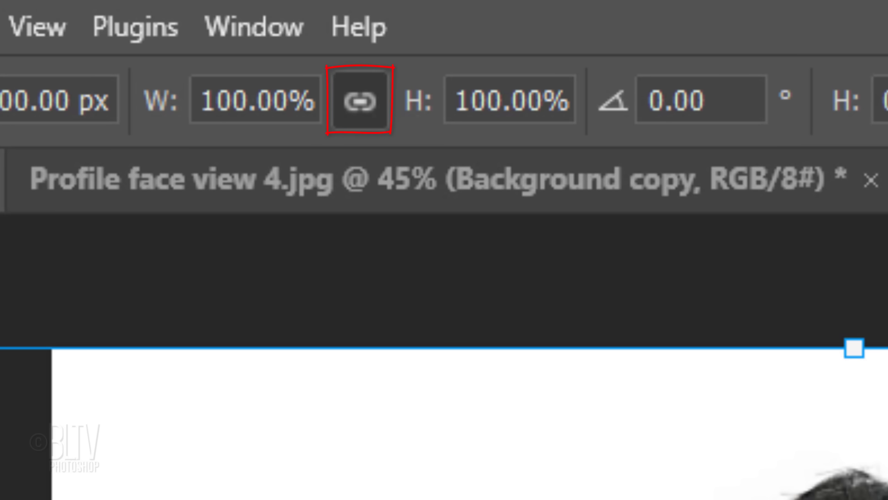
left_click(255, 99)
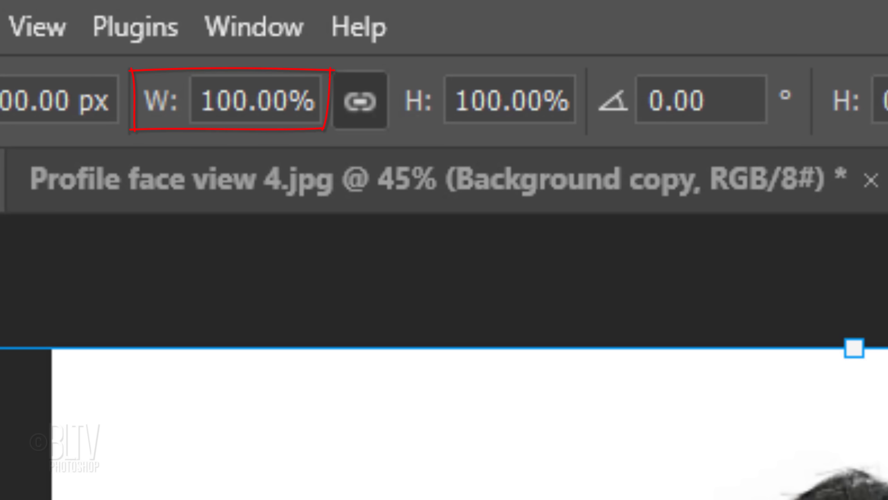